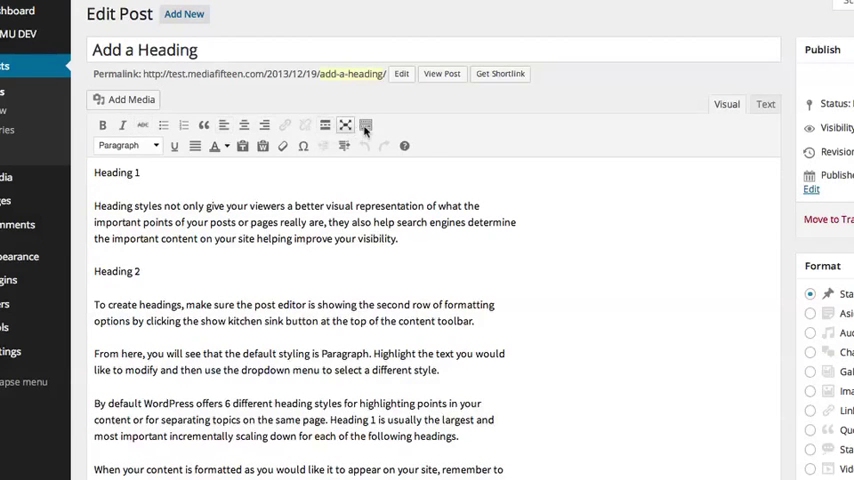
Step: Style the post's first line as Heading 1 from the Paragraph format list, briefly trying Heading 2
click(364, 124)
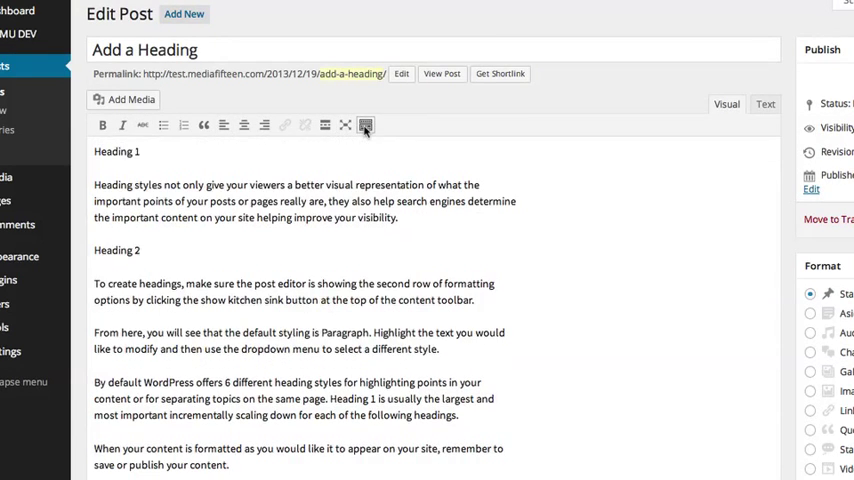
click(364, 124)
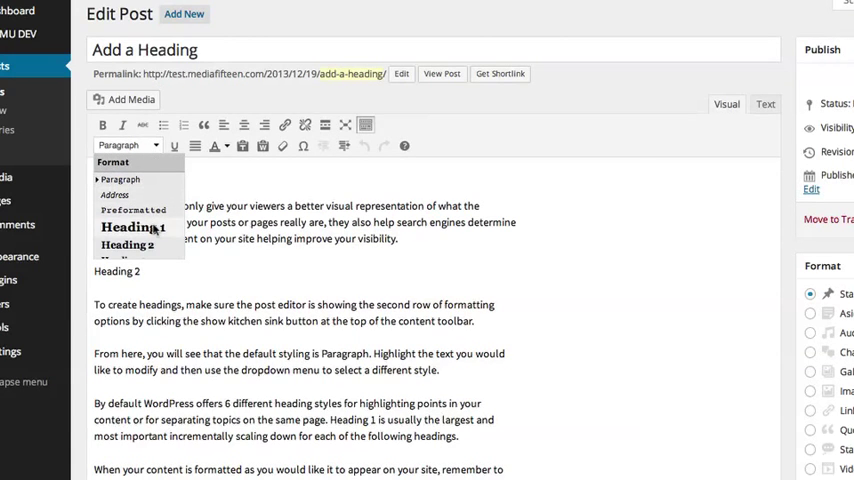
click(132, 228)
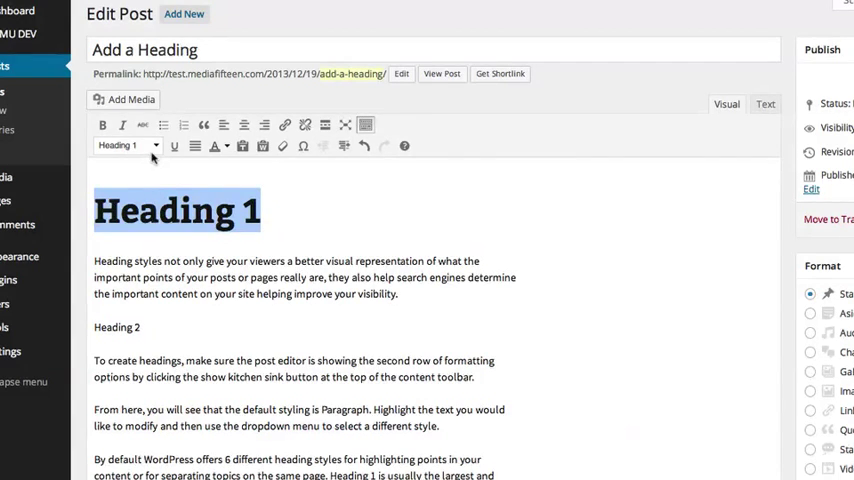
click(128, 144)
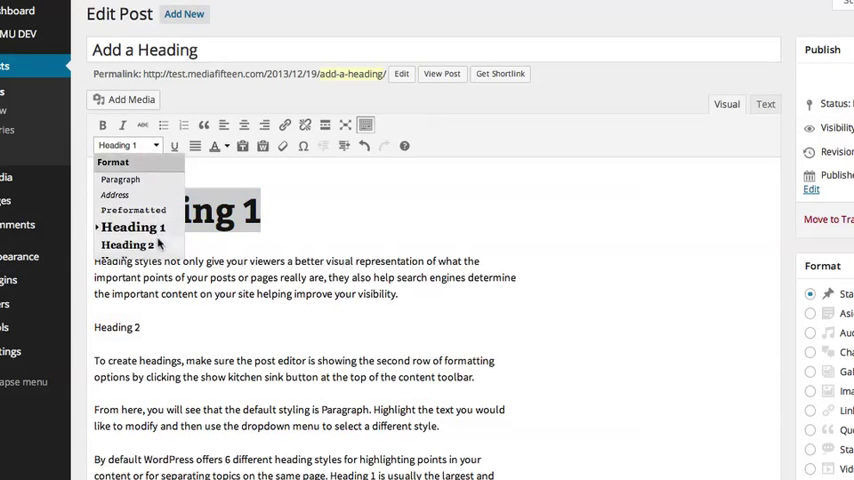
click(132, 244)
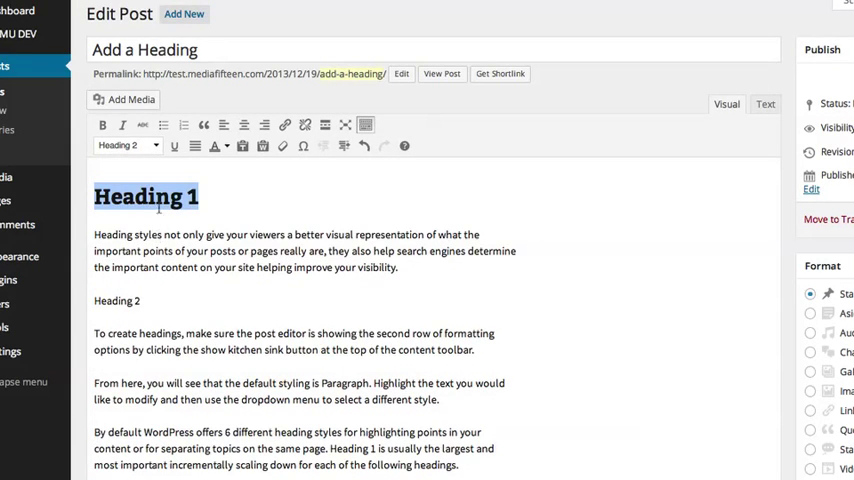
click(128, 144)
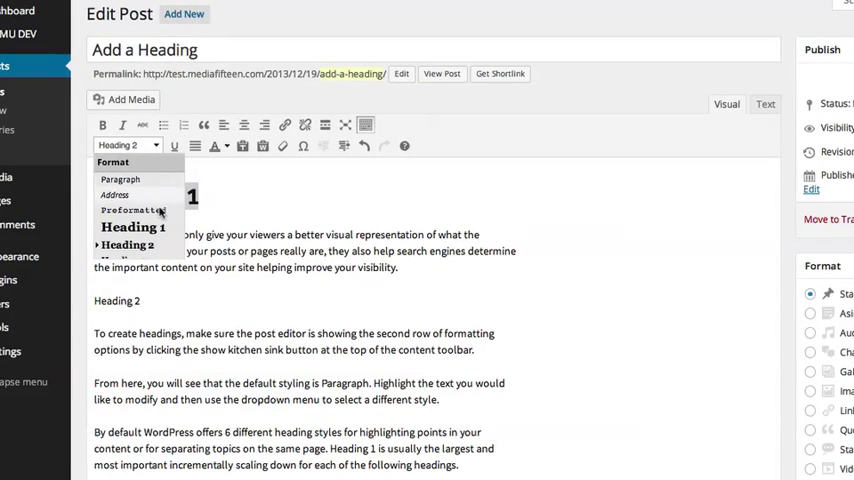
click(132, 228)
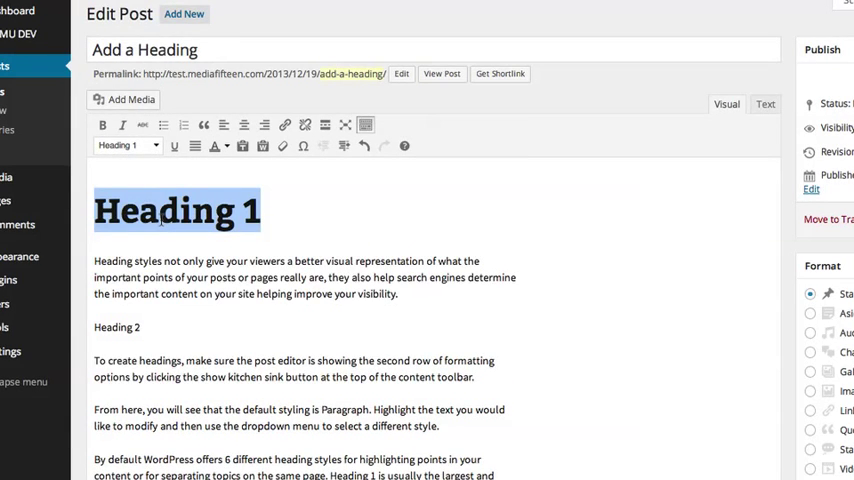
mouse_move(96, 328)
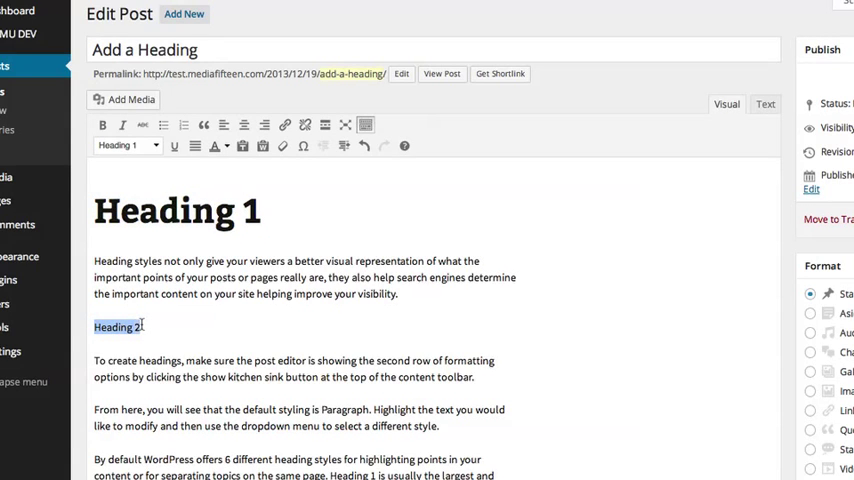
Step: Style the 'Heading 2' line further down the post as a Heading 2 heading
click(128, 144)
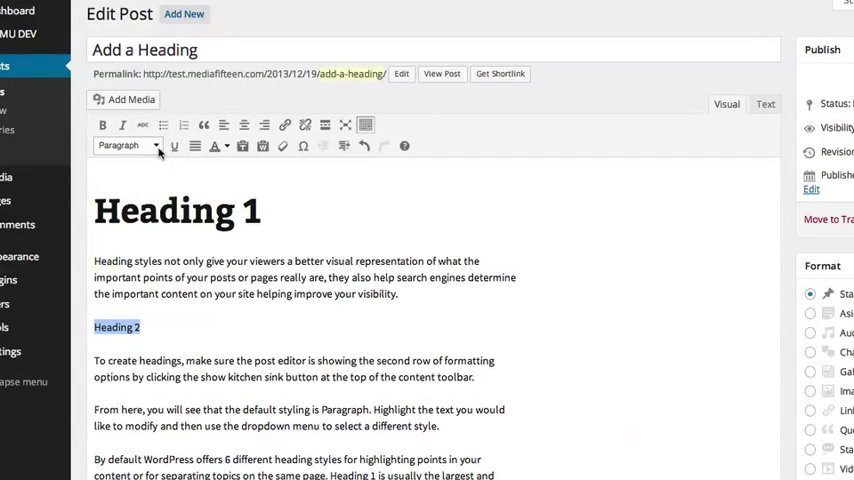
click(128, 144)
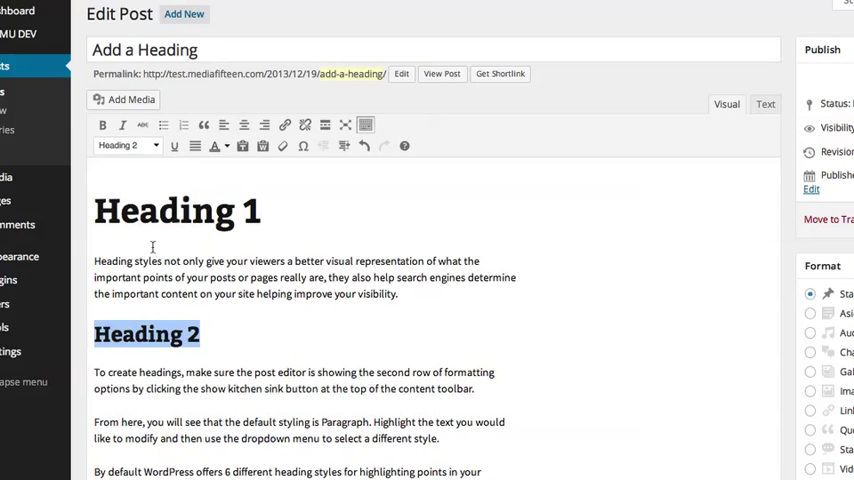
click(128, 144)
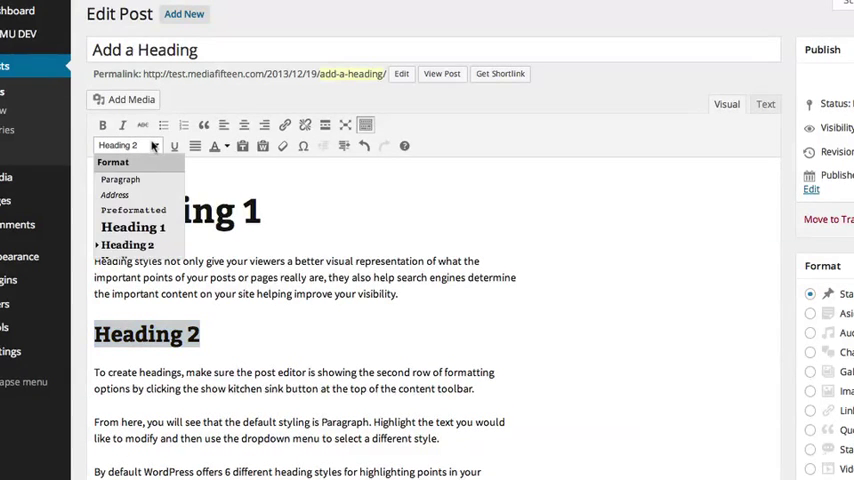